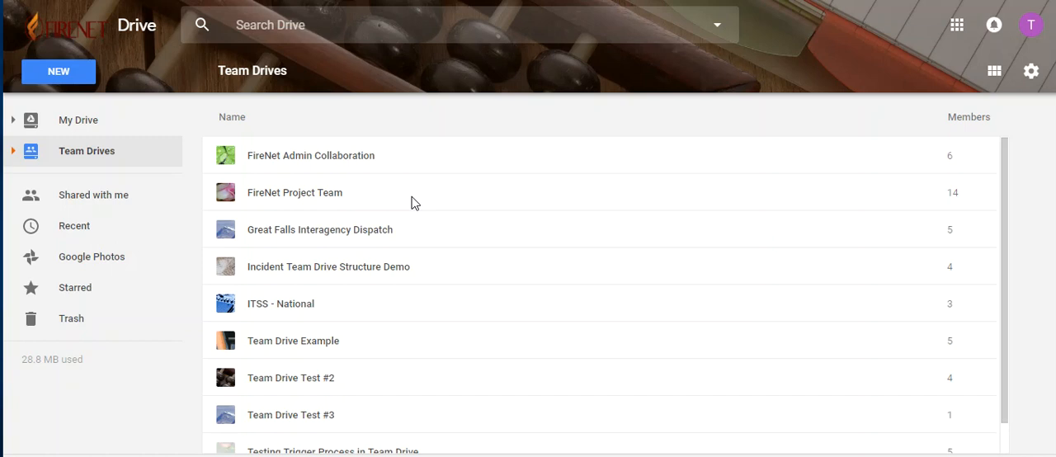
mouse_move(393, 274)
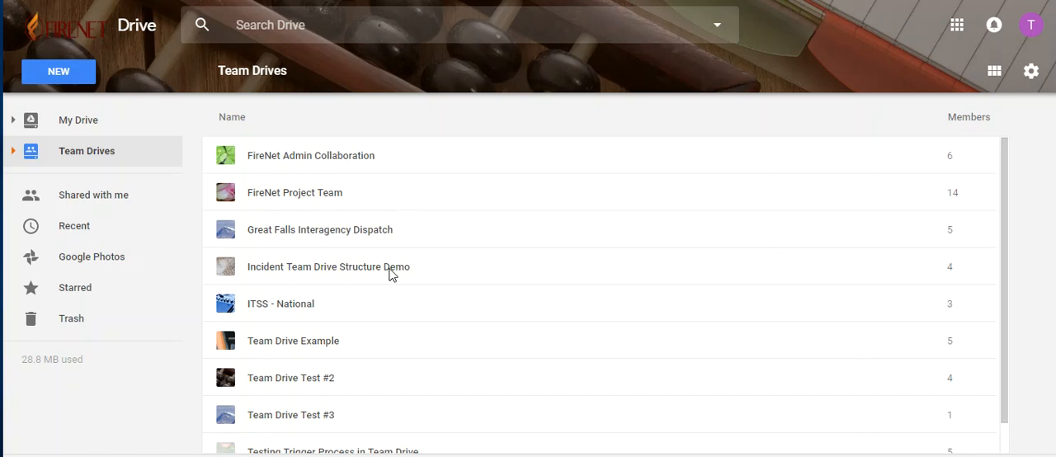
mouse_move(93, 171)
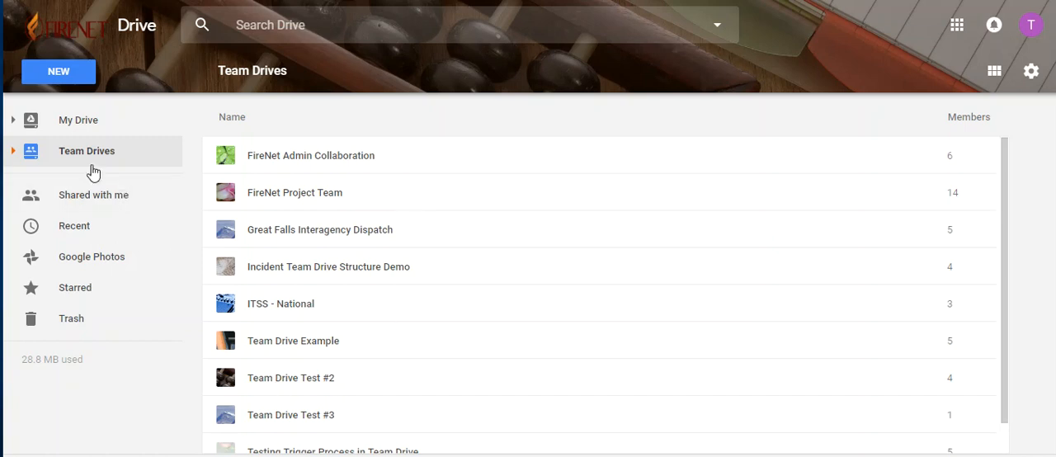
mouse_move(118, 156)
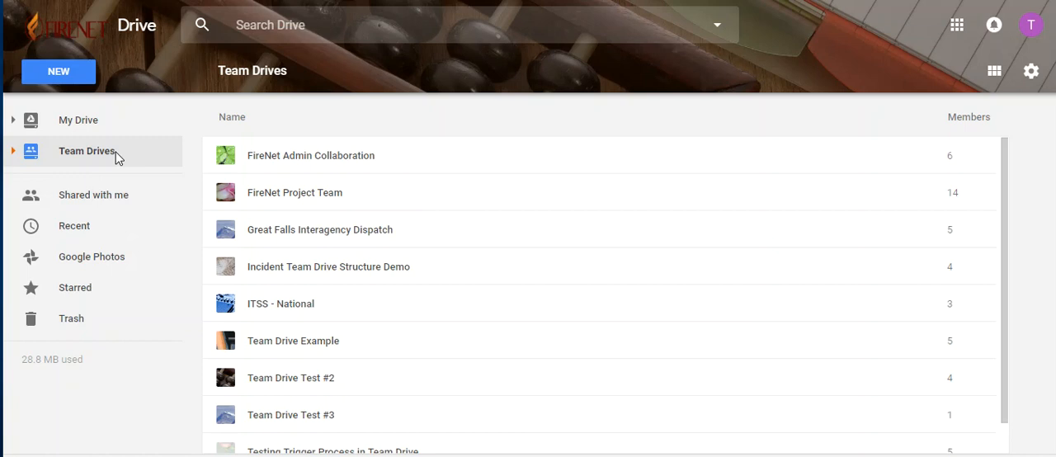
mouse_move(102, 158)
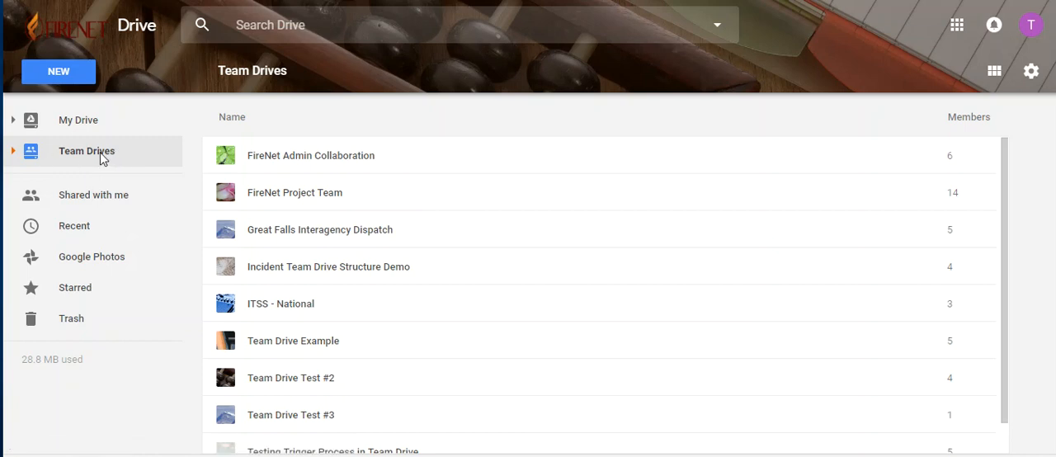
mouse_move(273, 386)
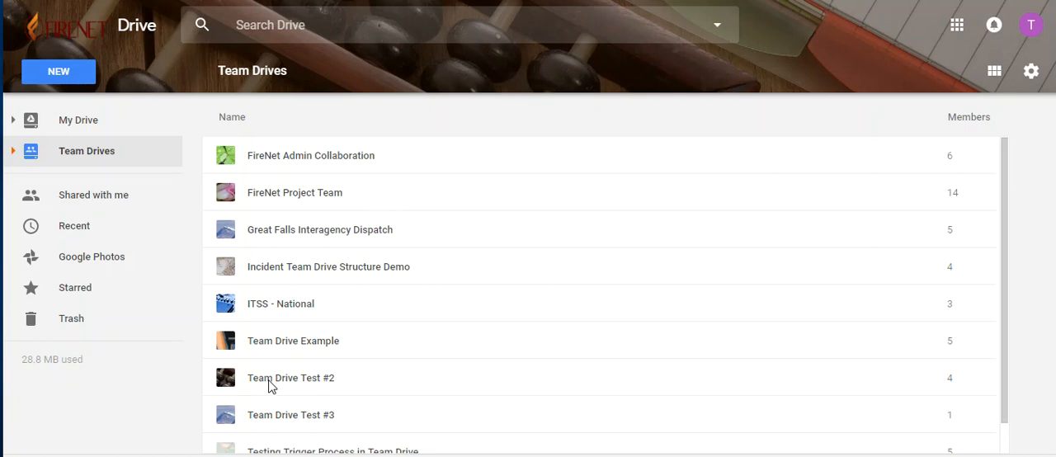
Enter Team Drive Test #2 and show its four full-access members
click(291, 376)
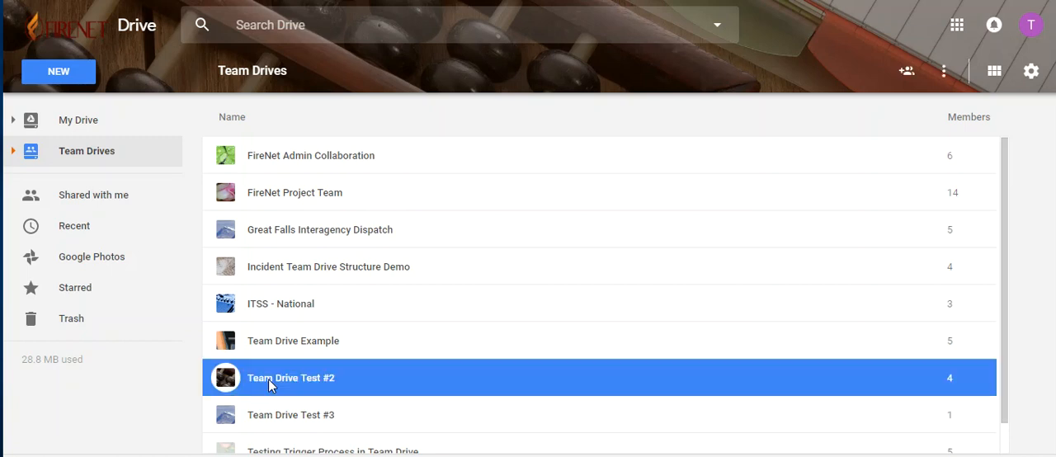
double_click(291, 376)
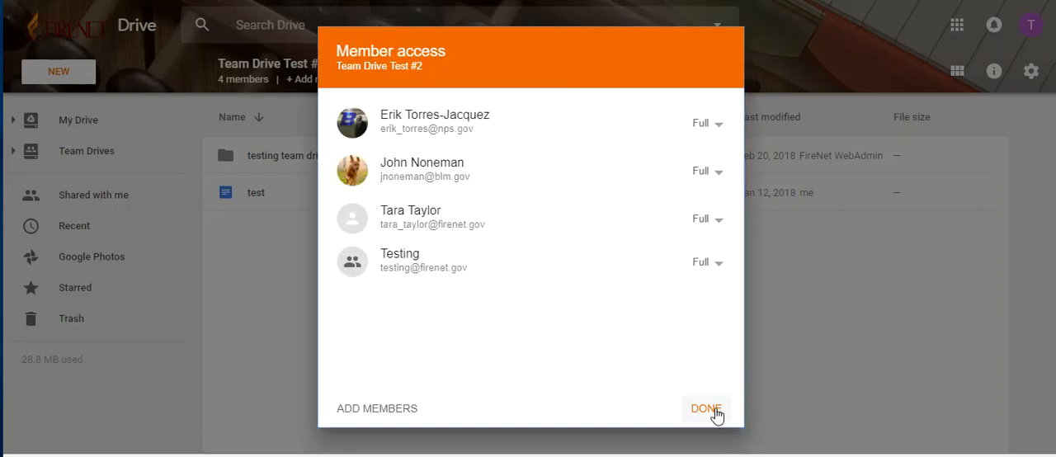
click(707, 409)
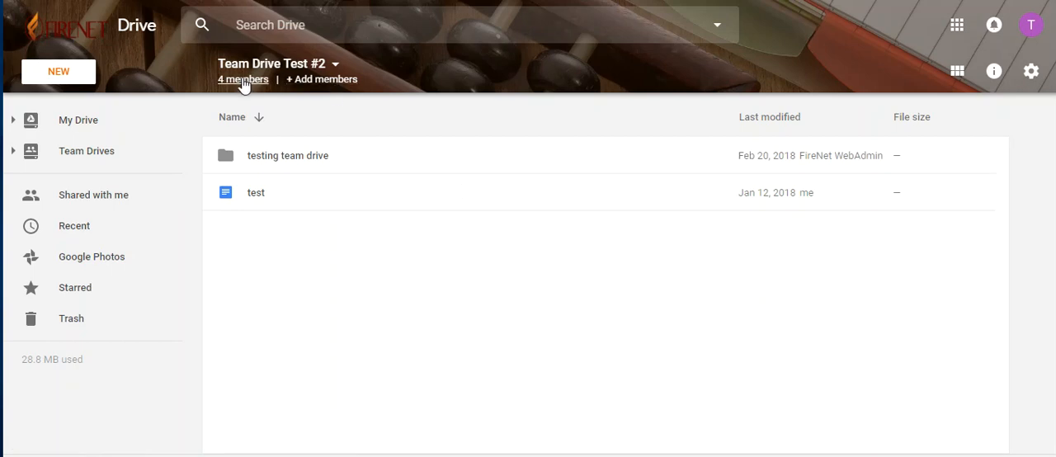
click(242, 79)
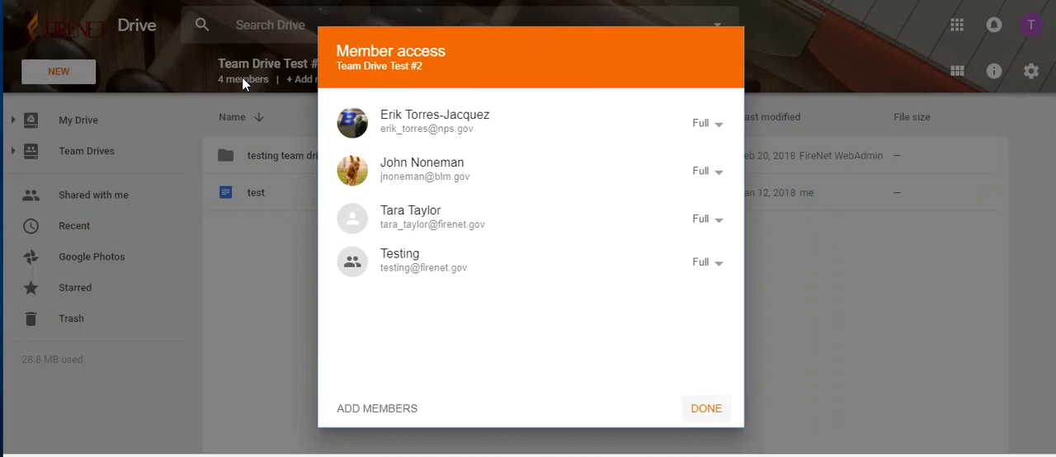
mouse_move(697, 142)
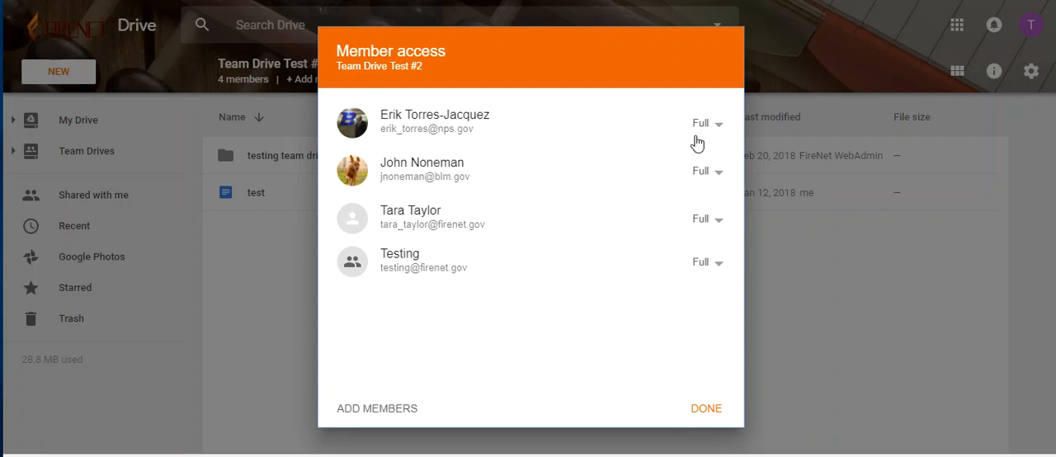
mouse_move(686, 125)
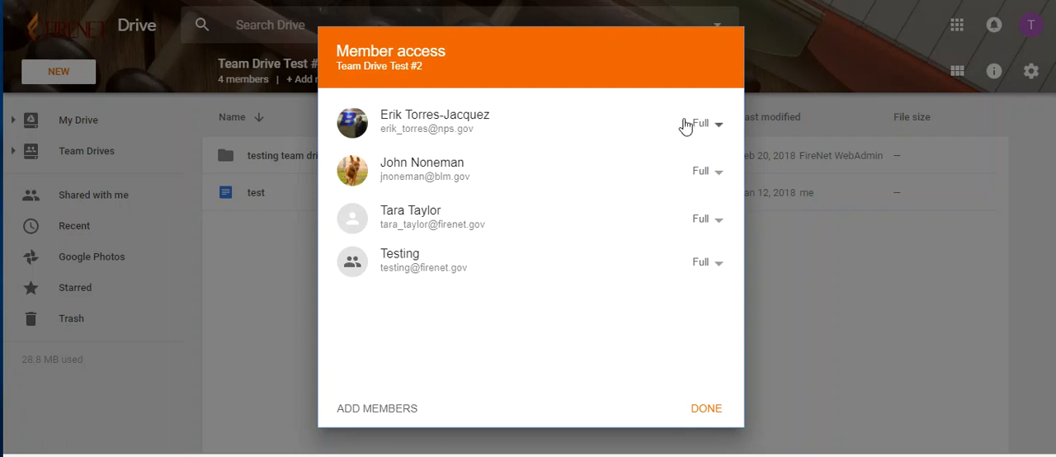
mouse_move(720, 130)
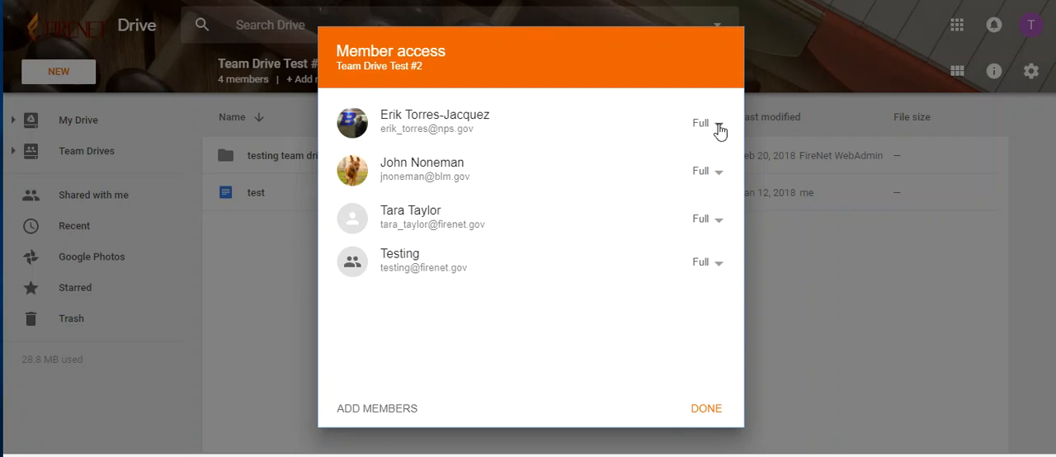
click(707, 123)
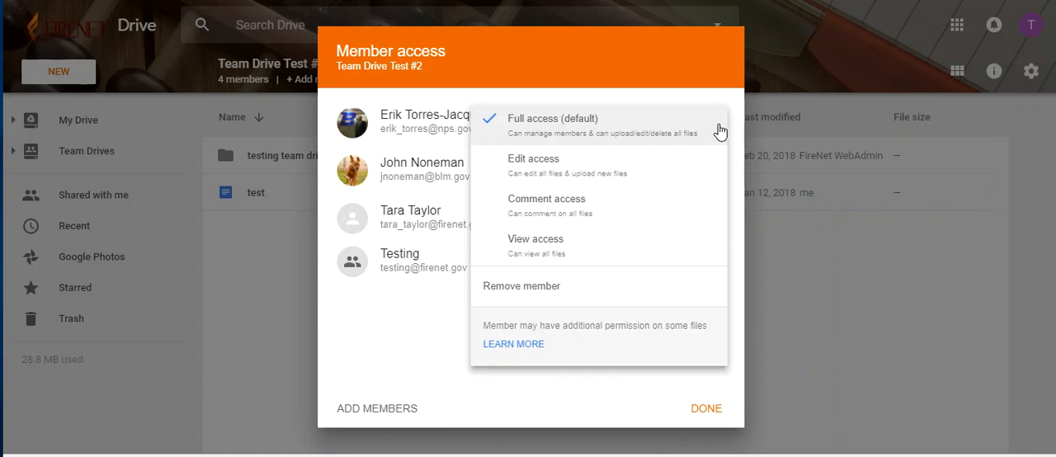
mouse_move(660, 165)
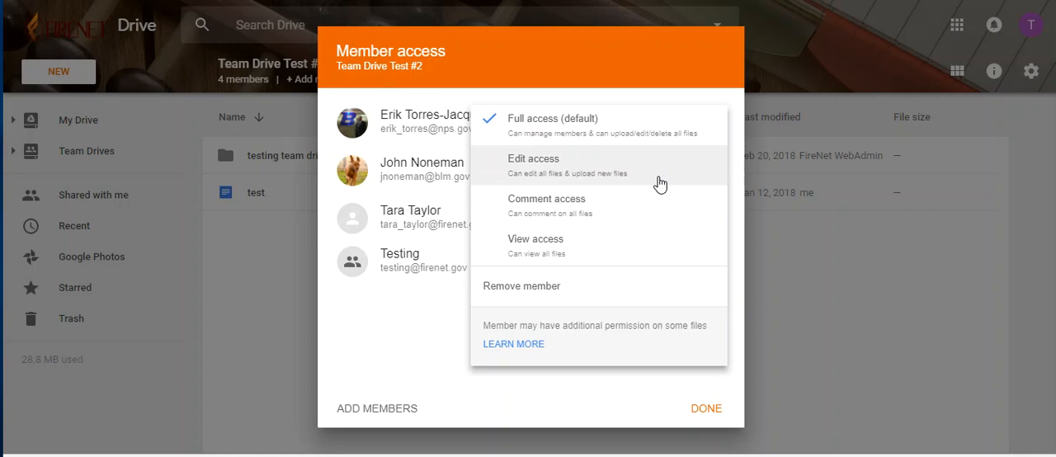
mouse_move(647, 206)
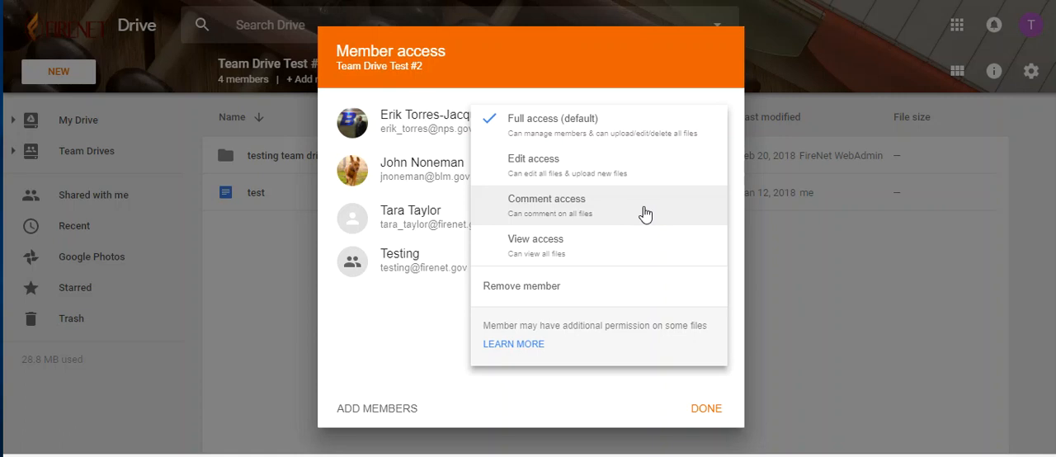
mouse_move(611, 252)
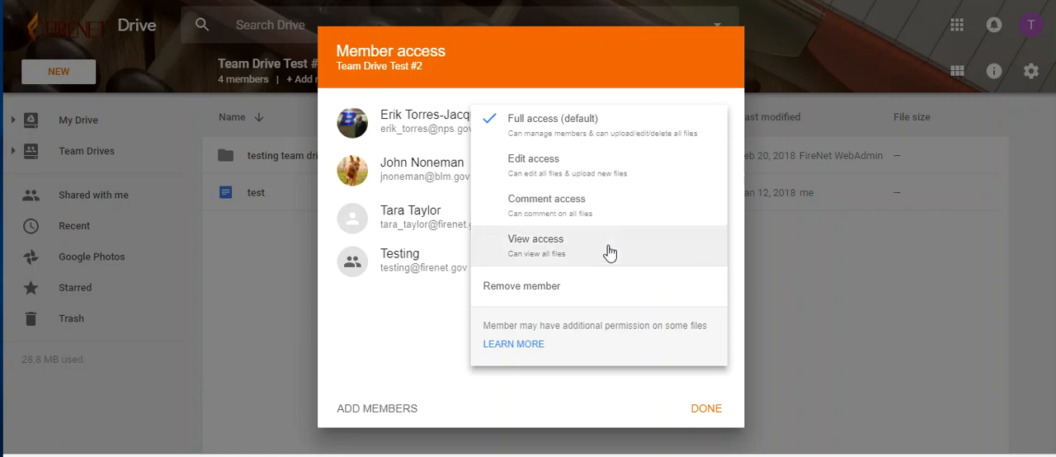
mouse_move(611, 252)
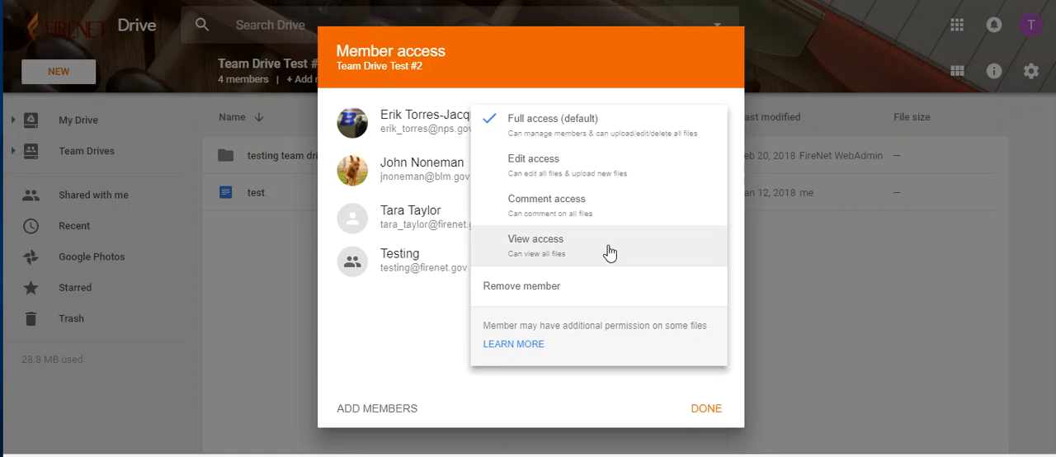
mouse_move(520, 223)
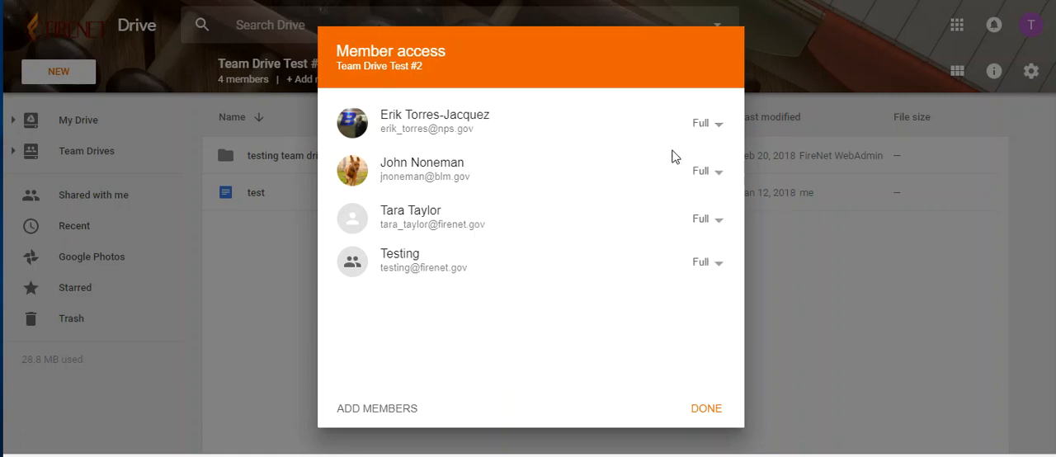
mouse_move(703, 164)
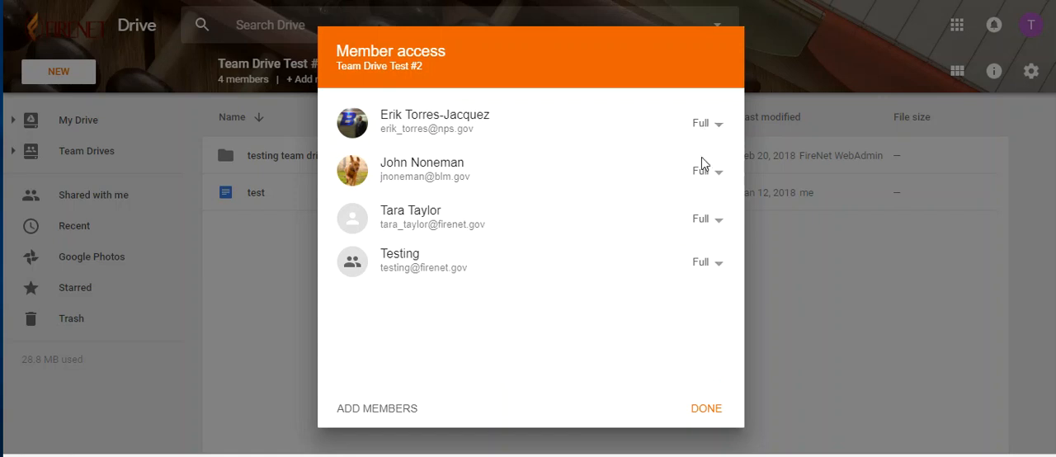
mouse_move(700, 399)
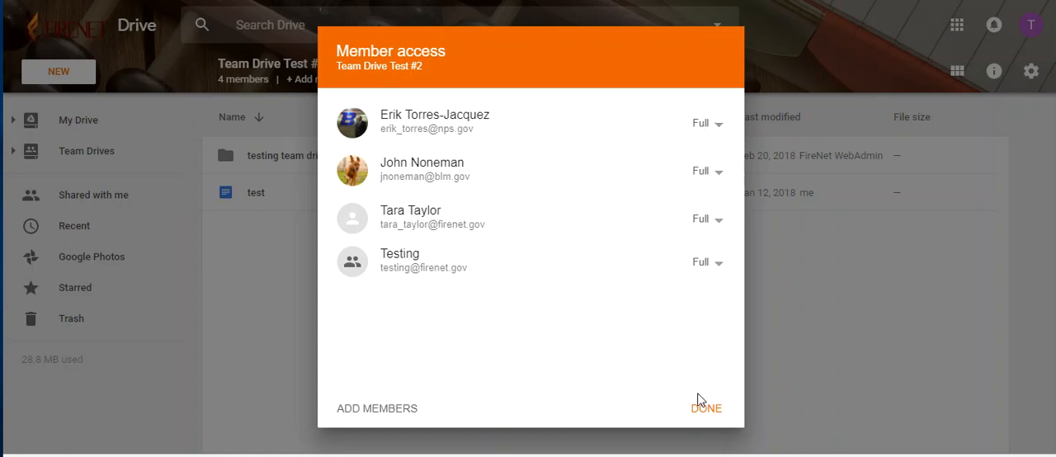
Dismiss the member list and launch the 'test' document in Google Docs
click(707, 408)
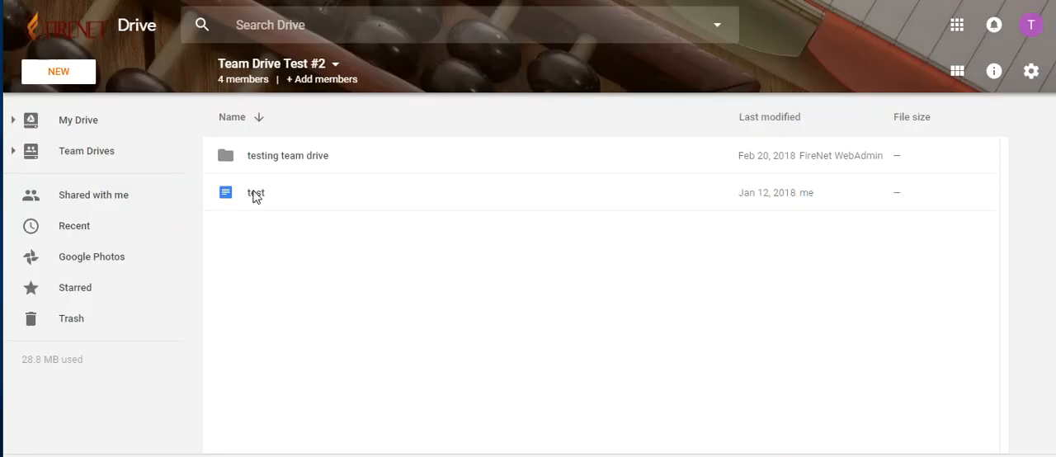
double_click(255, 191)
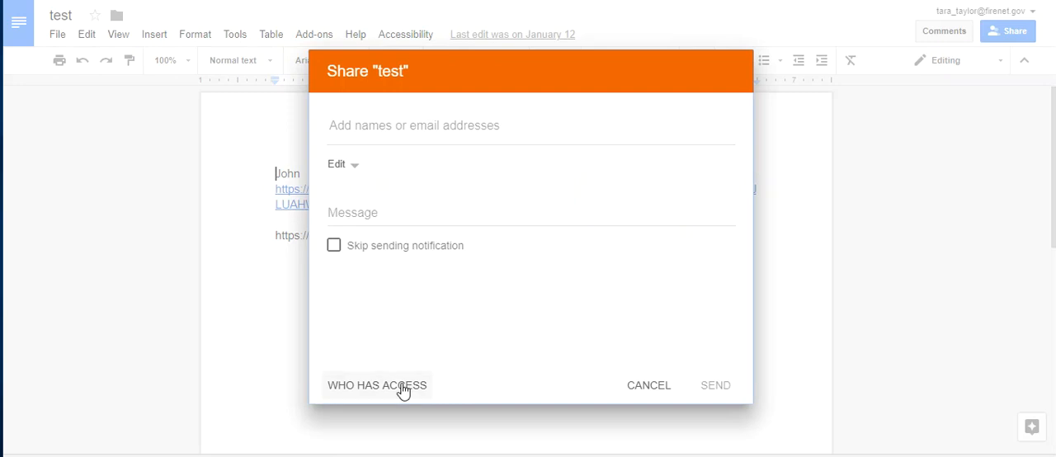
List Team Drive Test #2's members with access to 'test' and show Testing's Edit options
click(377, 385)
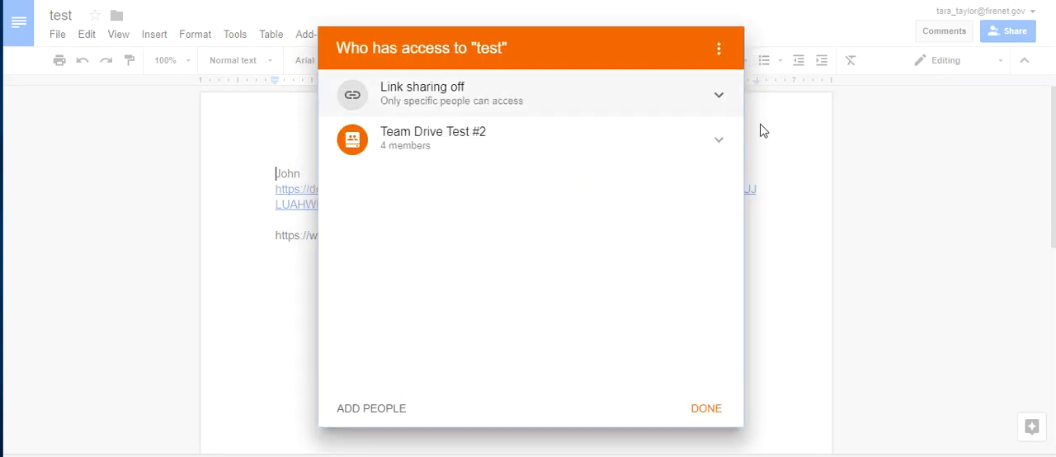
click(718, 138)
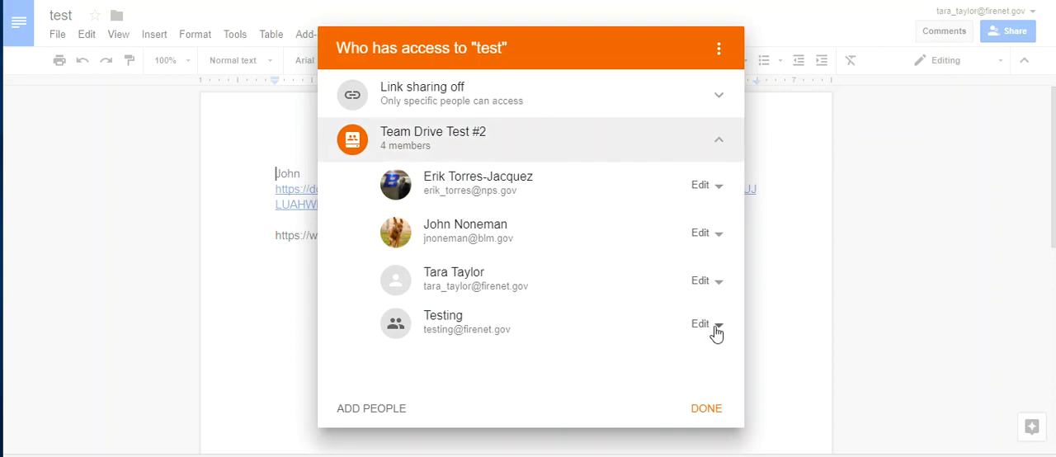
mouse_move(718, 330)
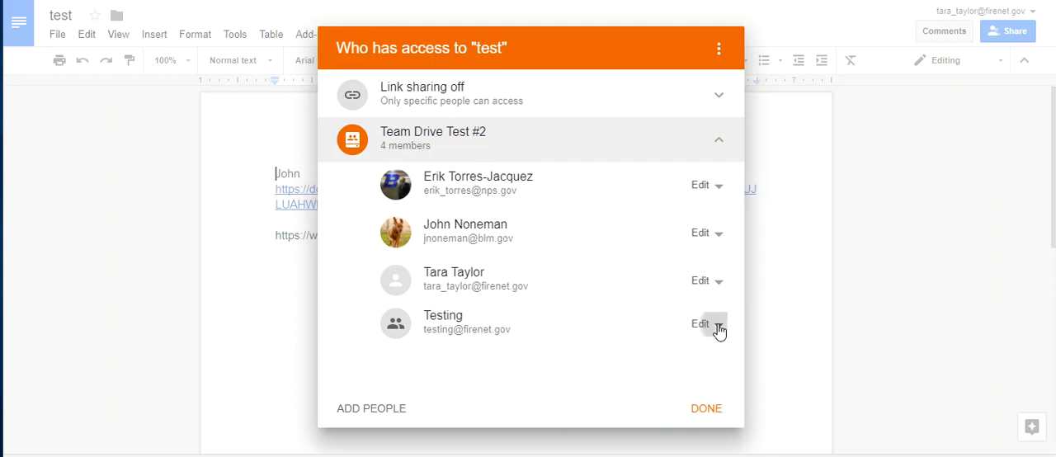
click(702, 324)
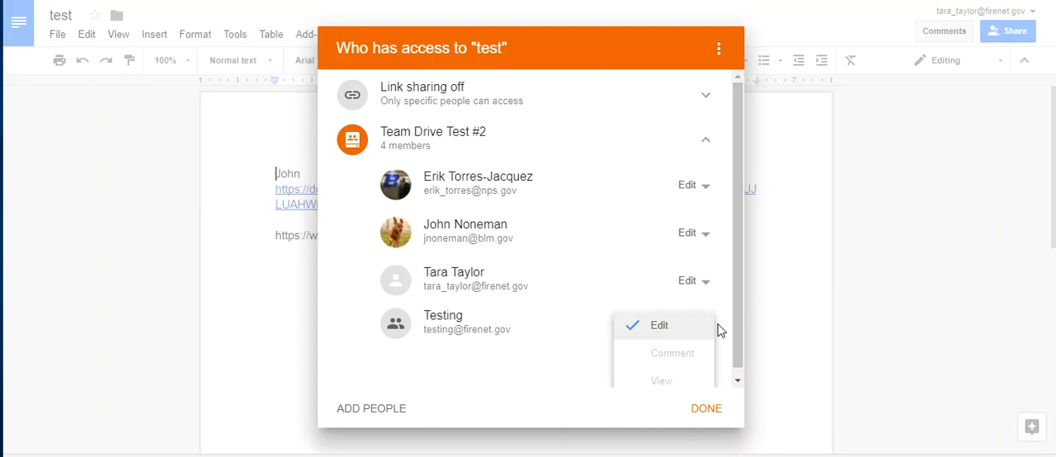
mouse_move(708, 408)
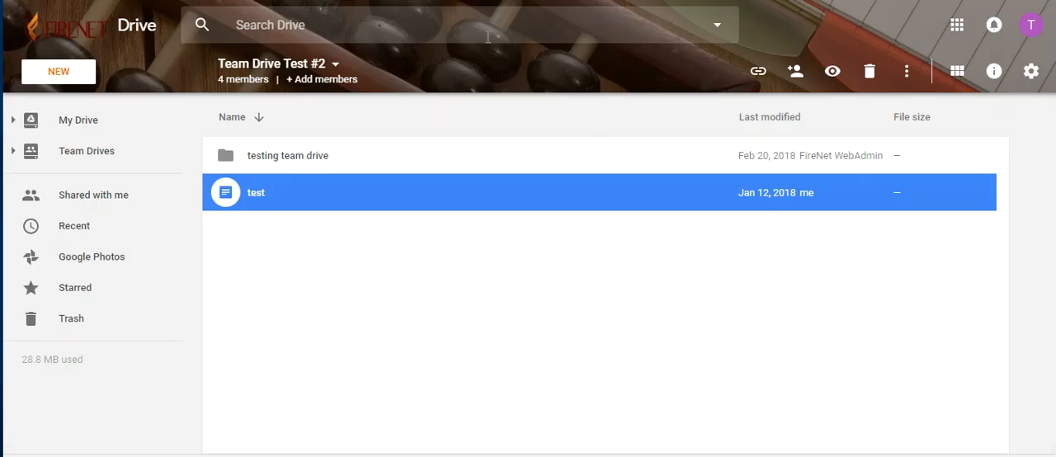
Set Testing's Team Drive Test #2 membership from Full to View access
click(795, 71)
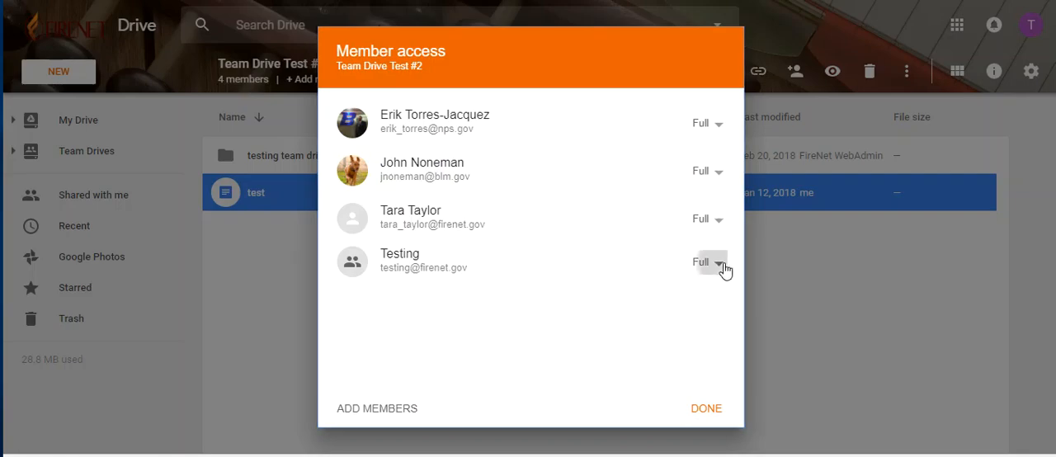
click(707, 263)
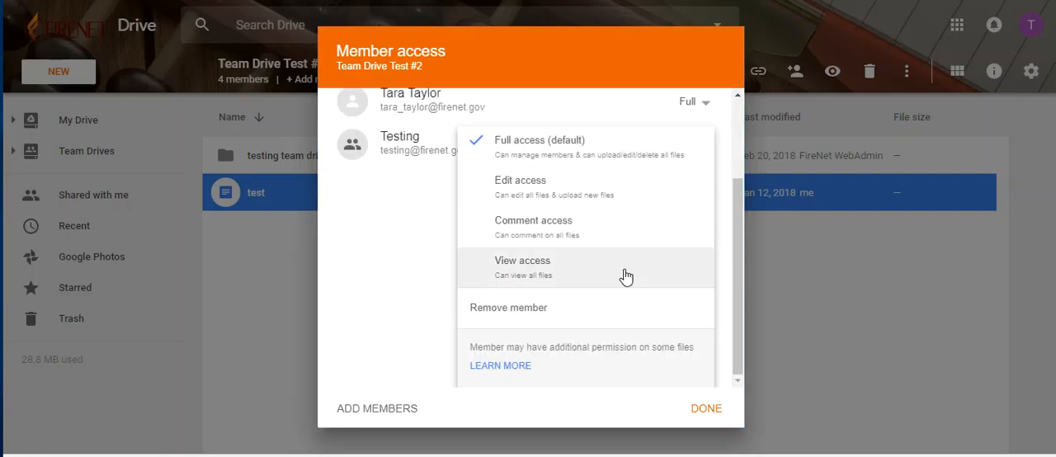
click(521, 261)
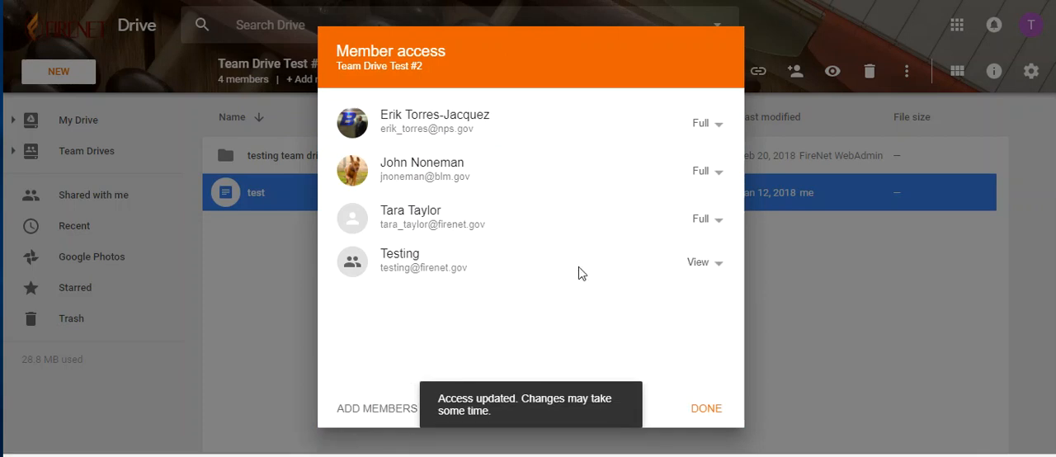
mouse_move(553, 284)
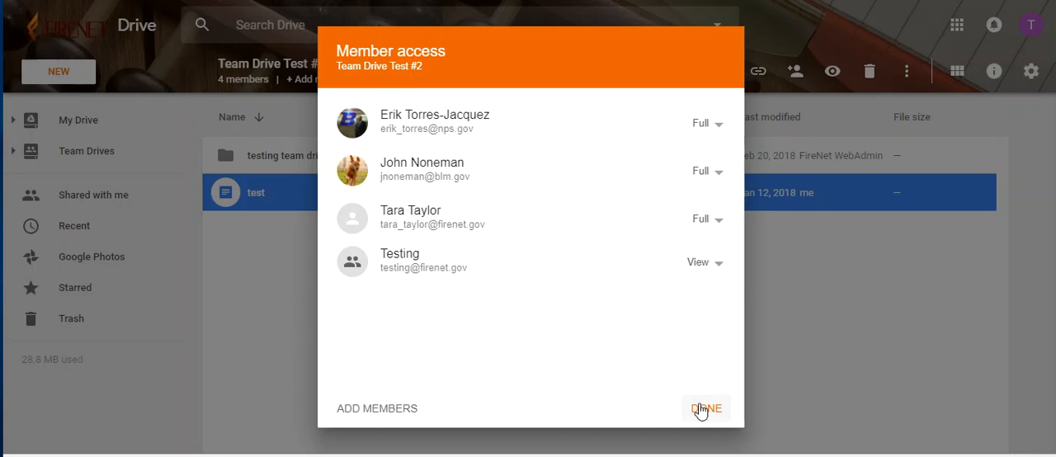
click(706, 409)
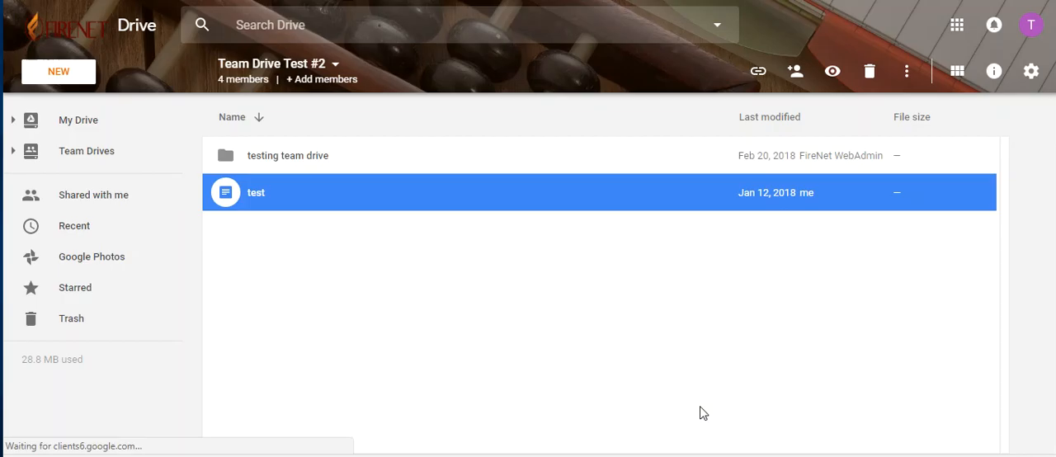
mouse_move(312, 196)
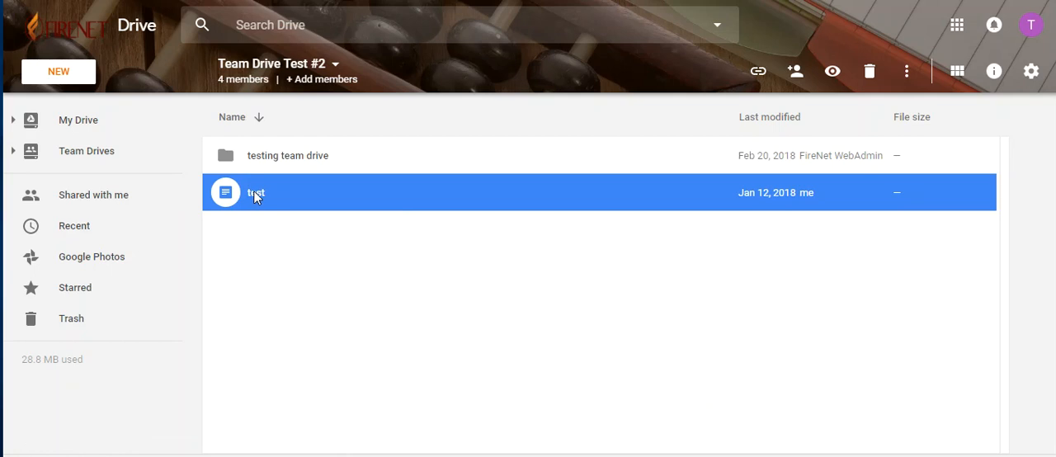
Reopen the 'test' document in Google Docs
double_click(256, 192)
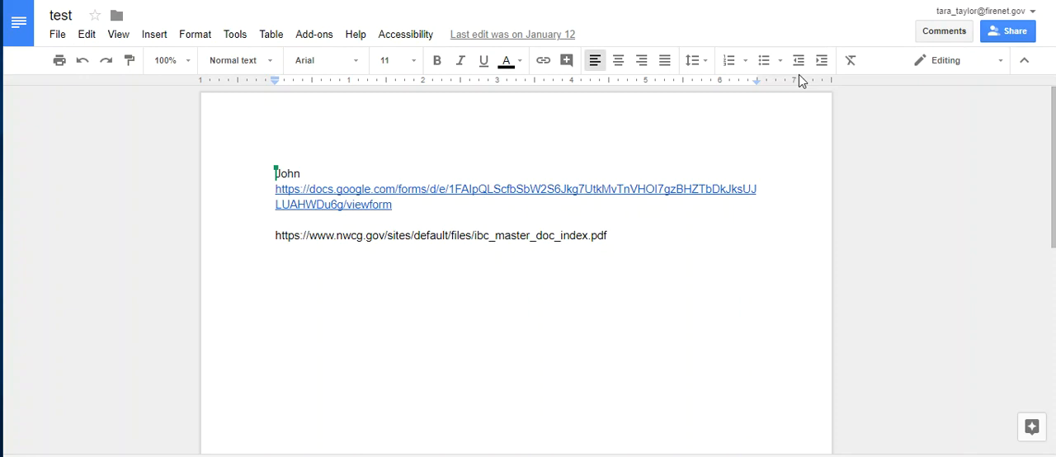
Show who has access to 'test' and bring up Testing's View access options to change
click(1006, 29)
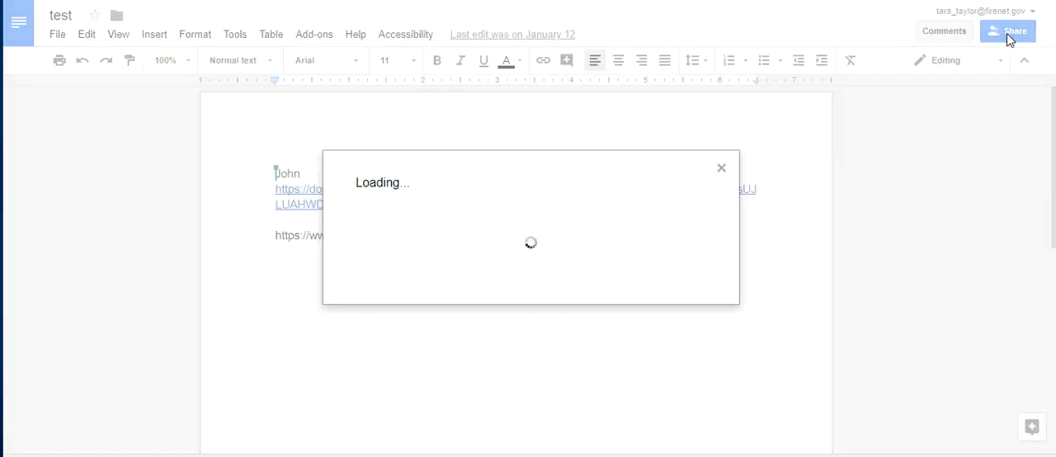
click(1015, 29)
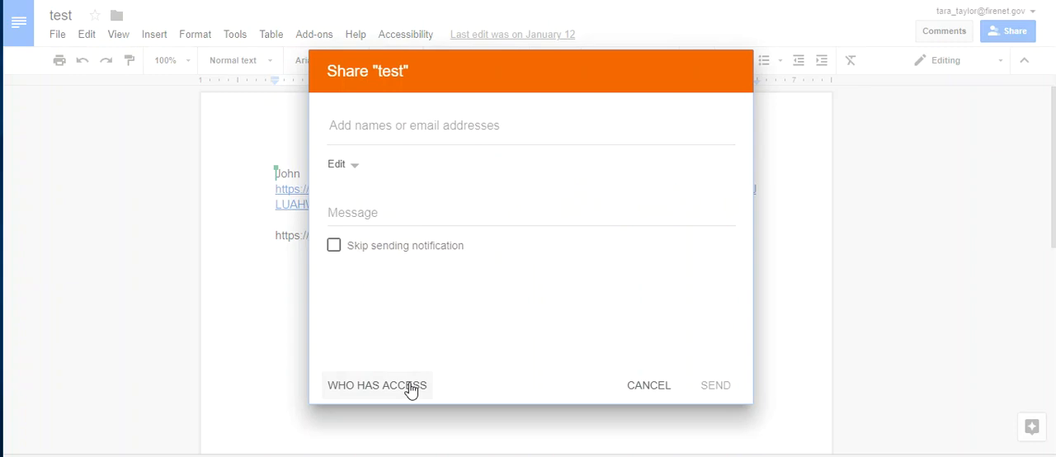
click(376, 384)
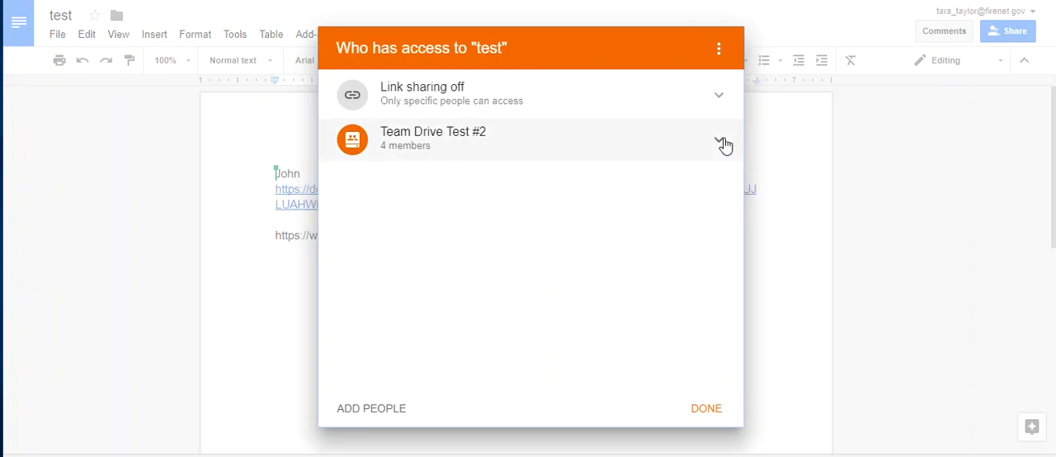
click(720, 138)
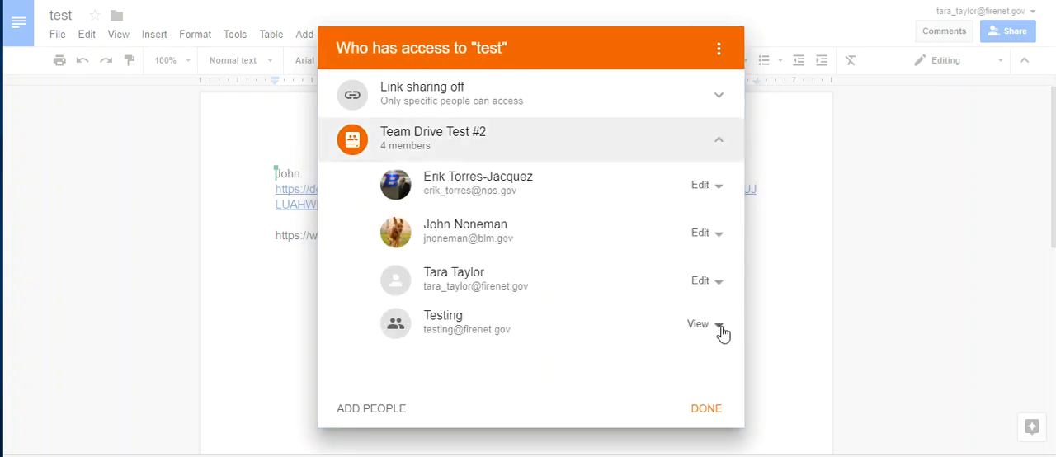
click(699, 323)
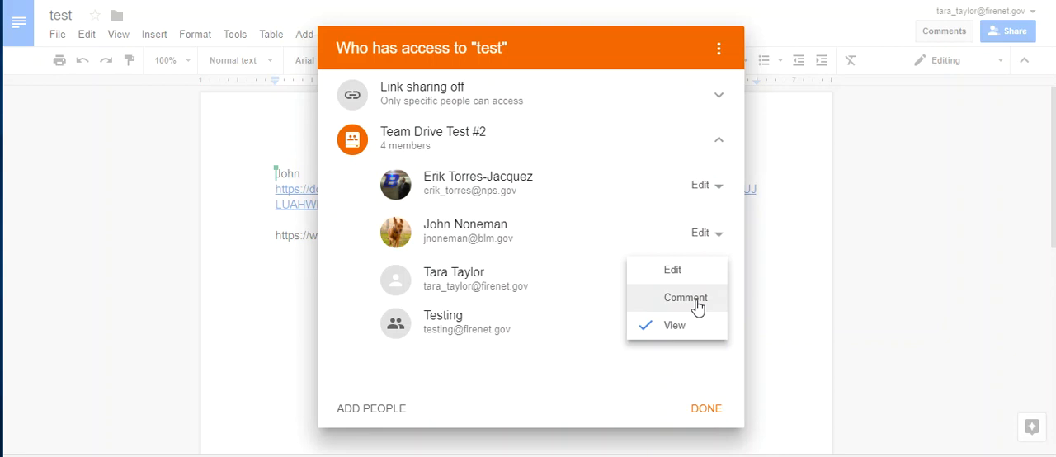